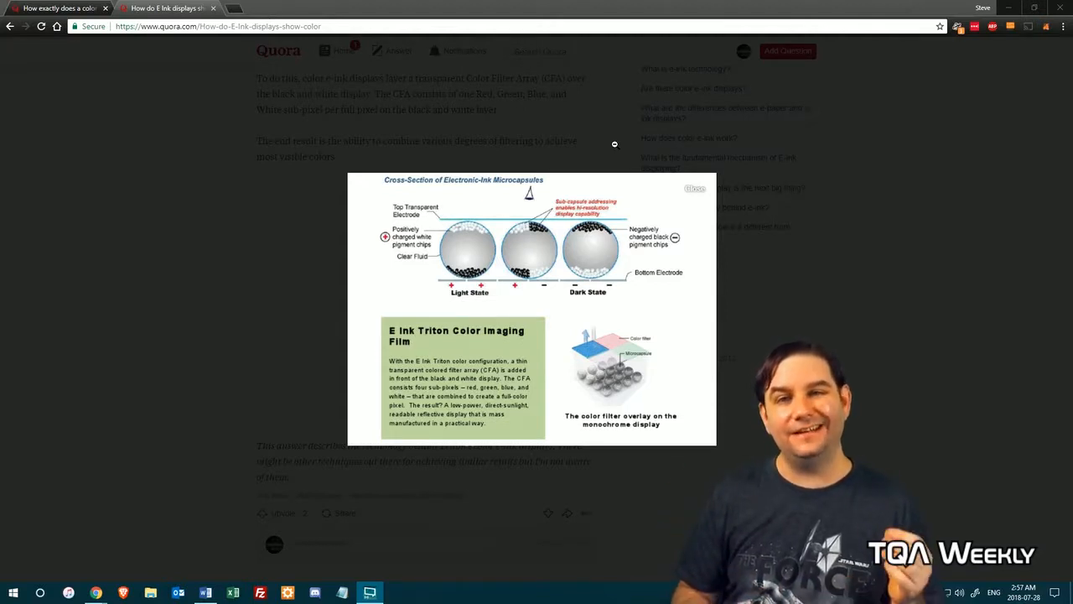
mouse_move(476, 276)
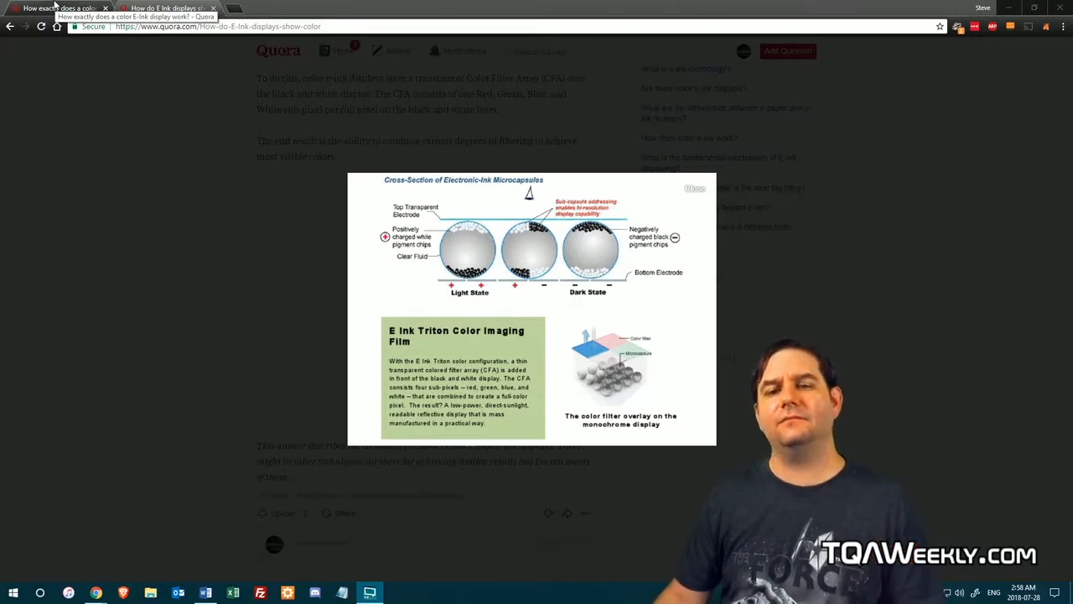
Bring the Quora tab 'How exactly does a color E-ink display work?' to the front
left_click(695, 188)
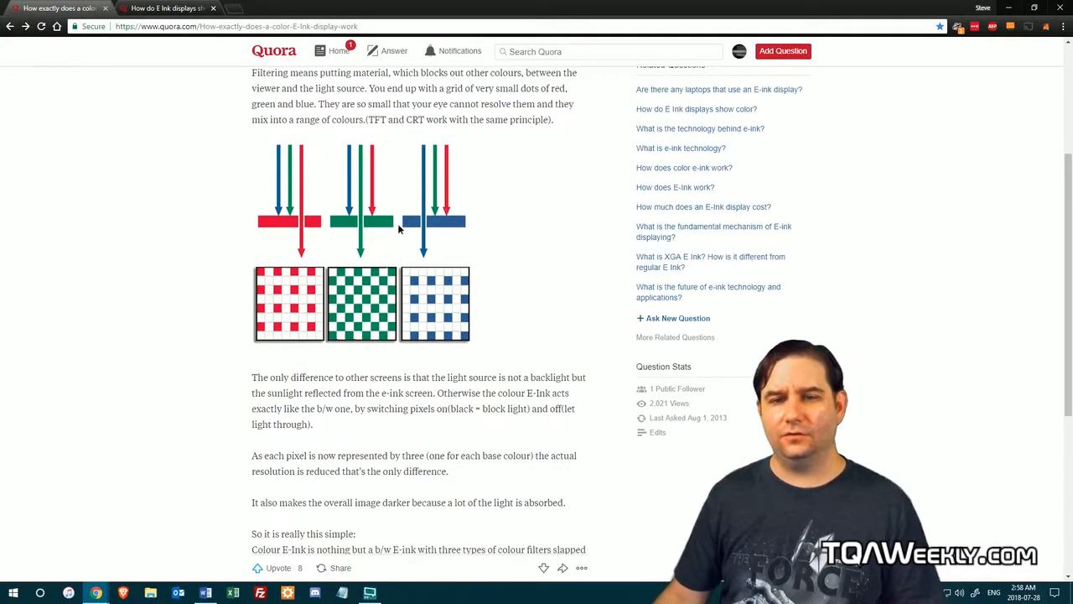